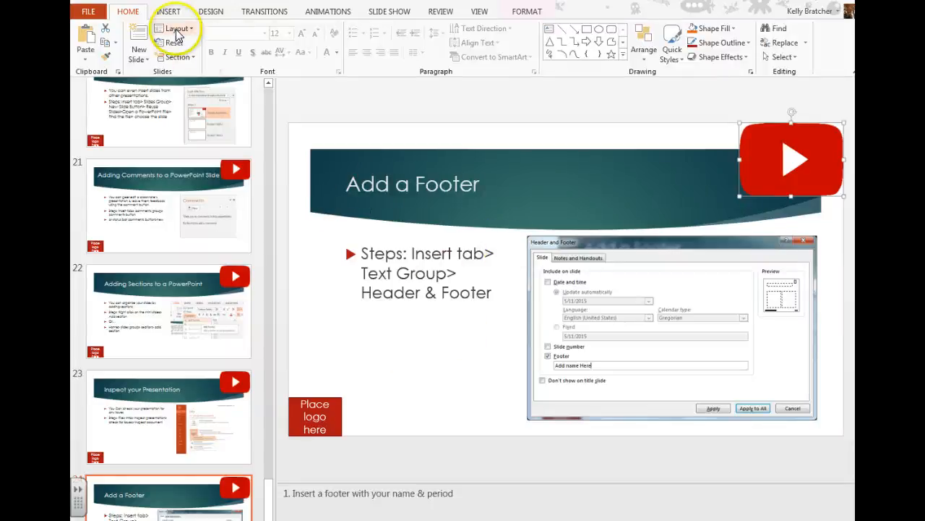
# Step: Enable the slide footer and enter 'Your Nam' as the name-and-period text
pyautogui.click(170, 11)
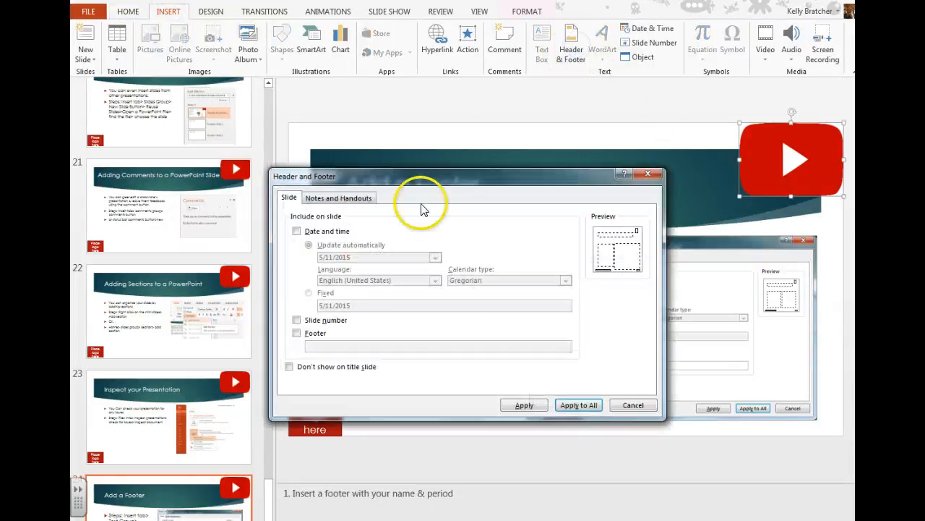
pyautogui.click(298, 333)
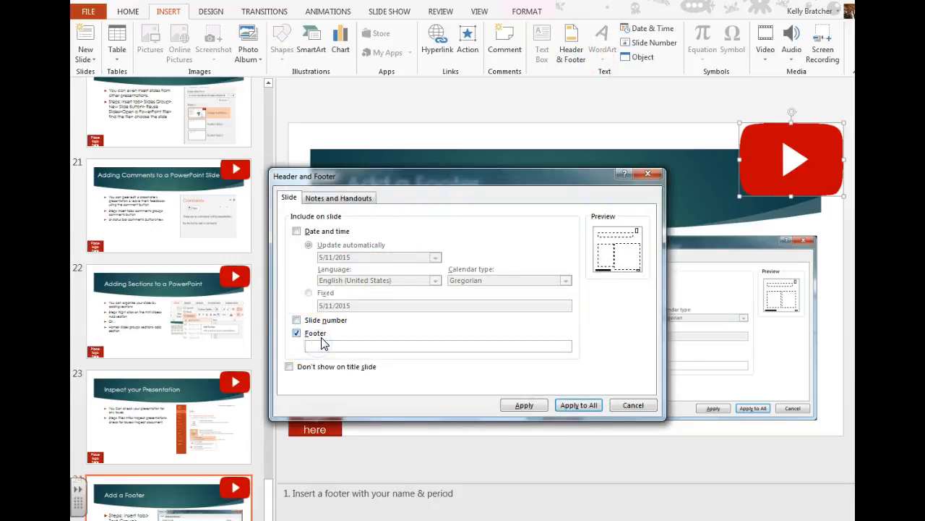
pyautogui.write('Your Name - Per')
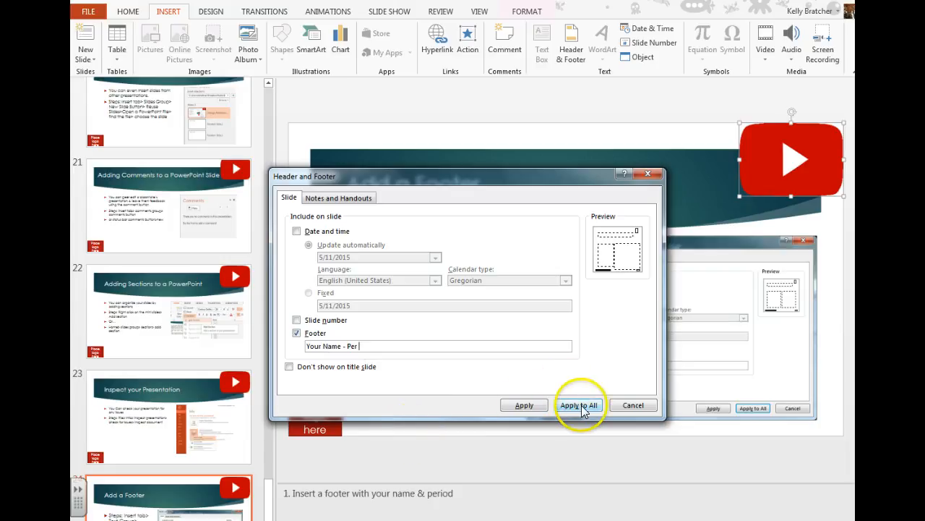
# Step: Apply the footer to all slides so it shows at the bottom of each slide
pyautogui.click(578, 405)
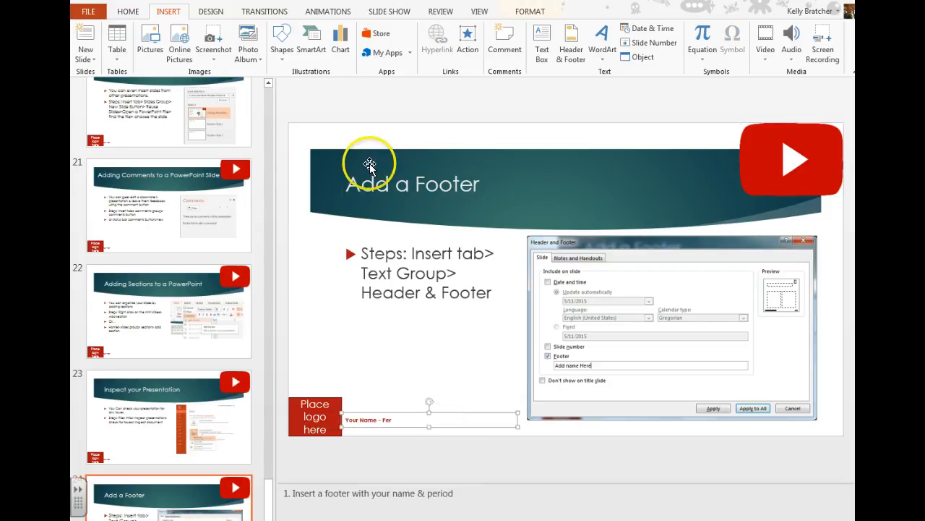
pyautogui.click(480, 12)
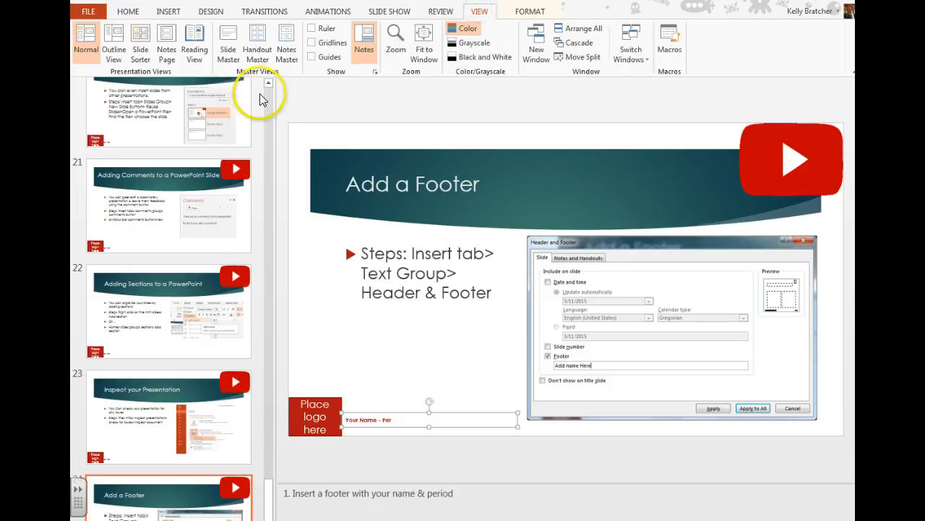